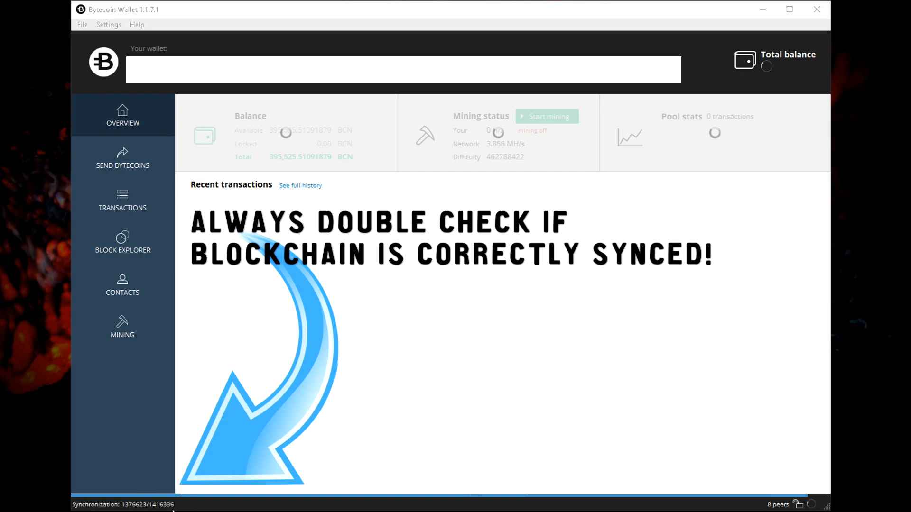
mouse_move(160, 495)
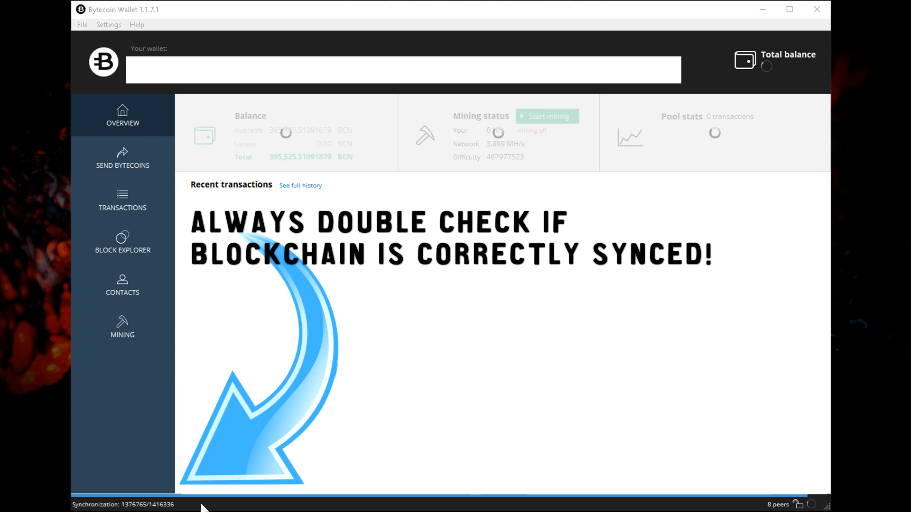
mouse_move(152, 510)
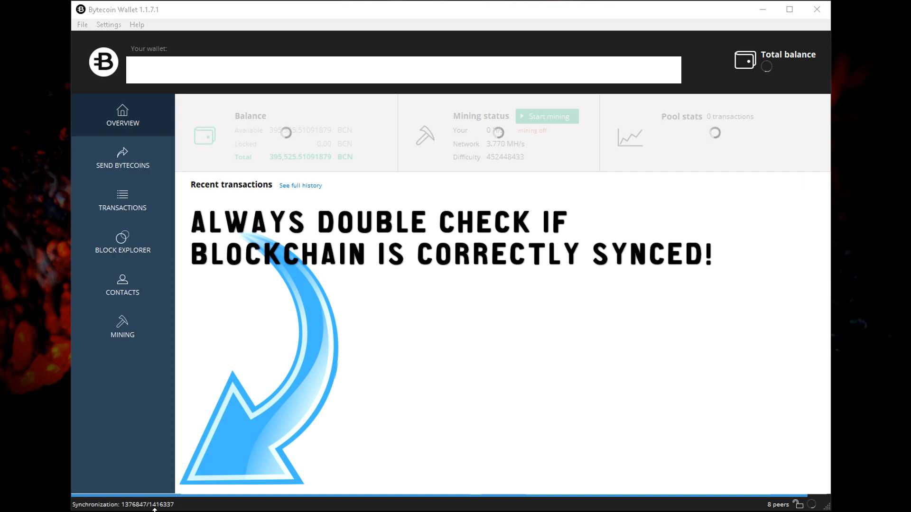
mouse_move(128, 506)
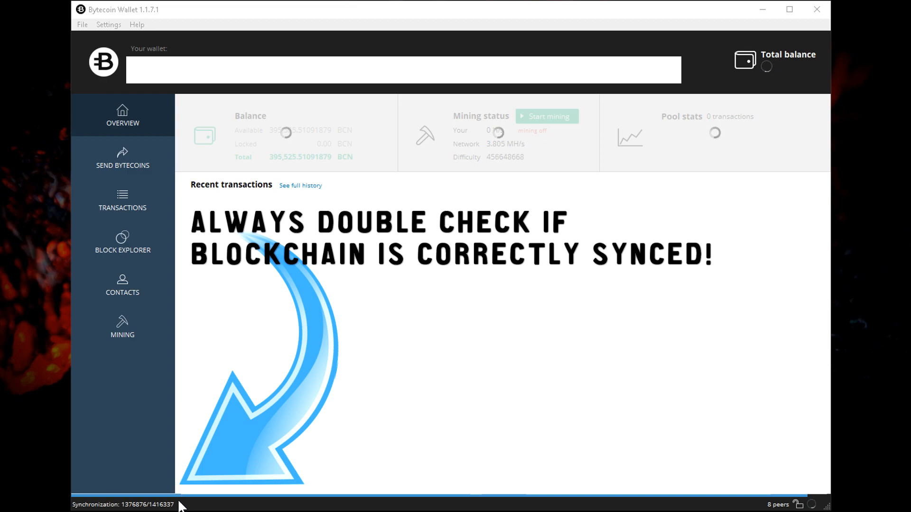
mouse_move(114, 505)
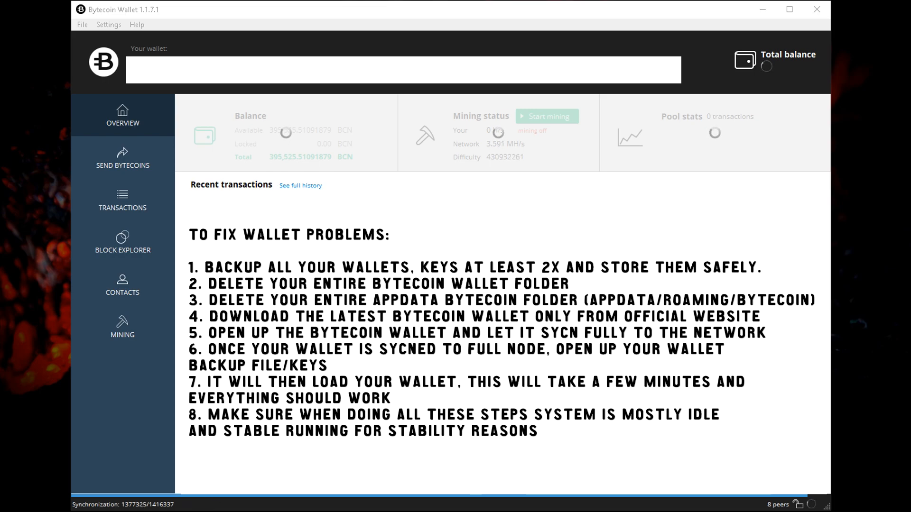
mouse_move(279, 123)
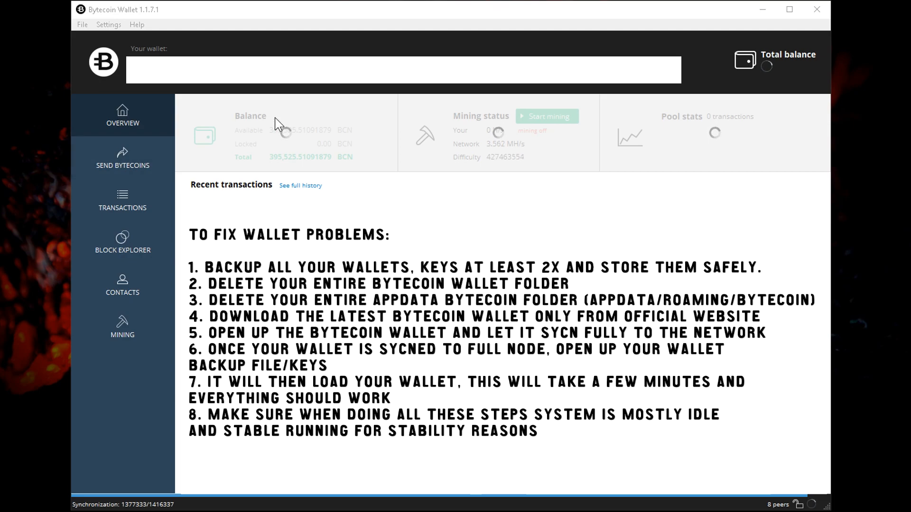
mouse_move(508, 188)
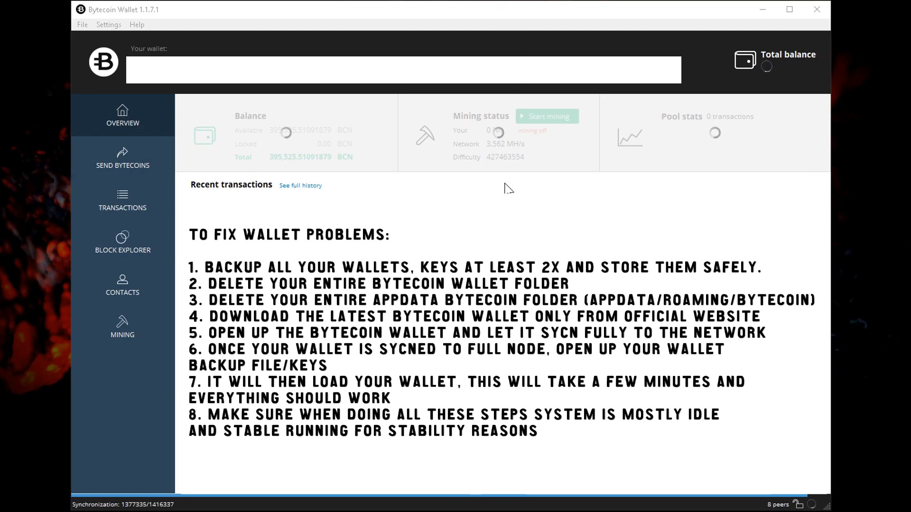
mouse_move(503, 190)
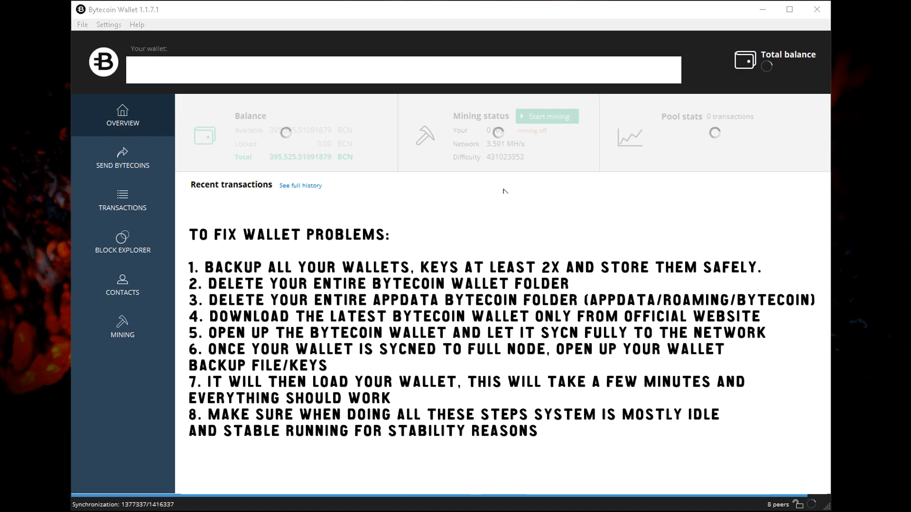
mouse_move(499, 191)
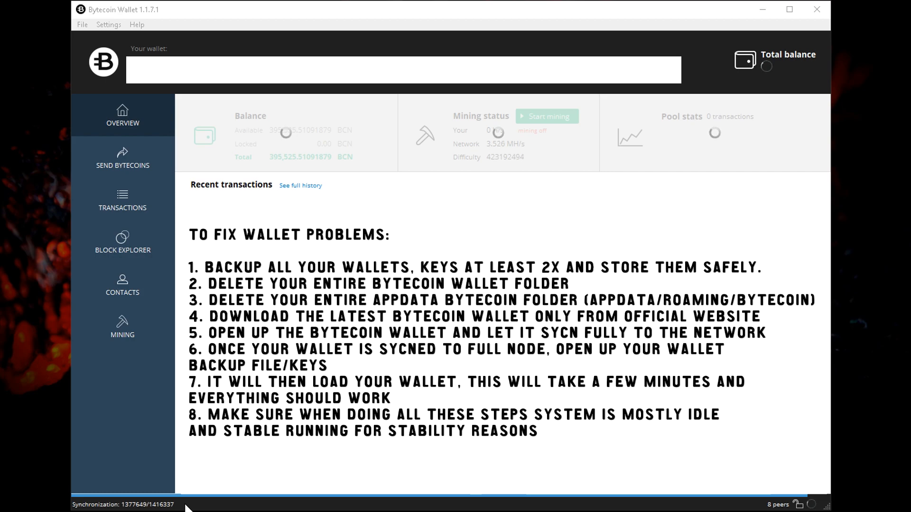
mouse_move(165, 222)
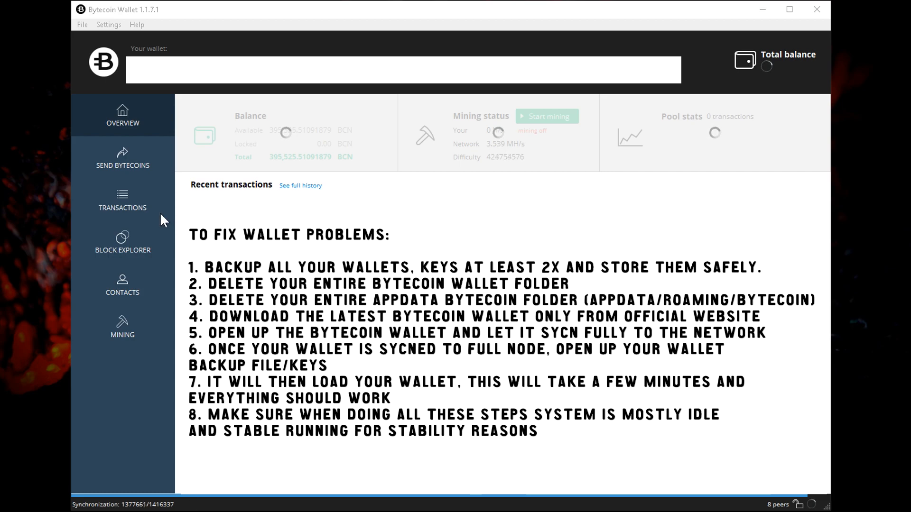
mouse_move(514, 189)
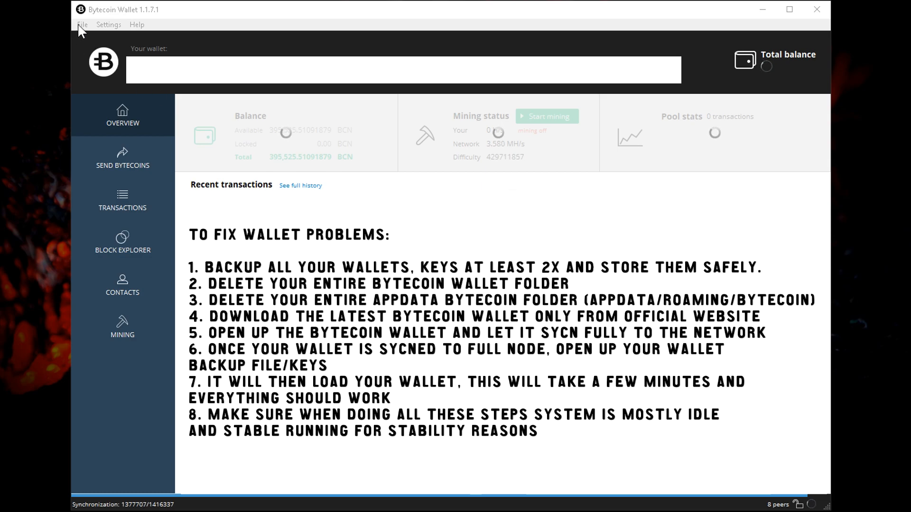
Step: Show the File menu listing Create, Open, Backup wallet and Save wallet keys
click(82, 24)
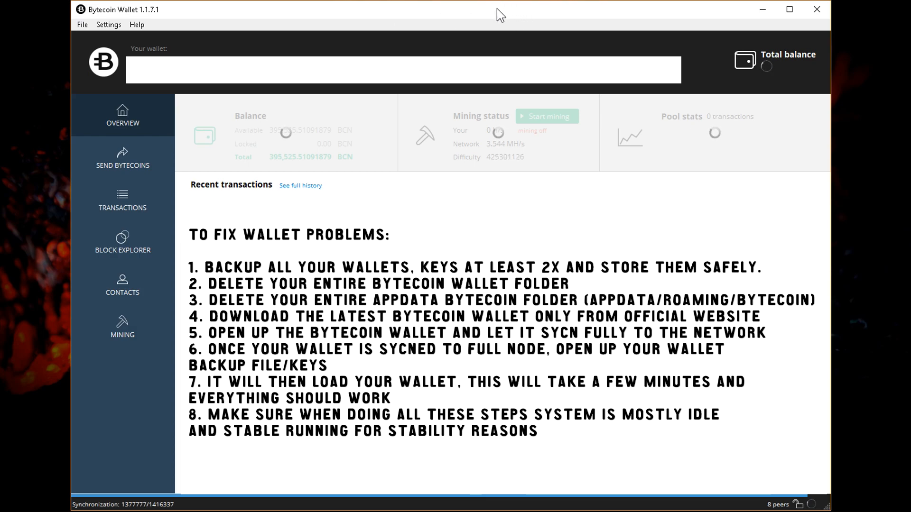
mouse_move(359, 503)
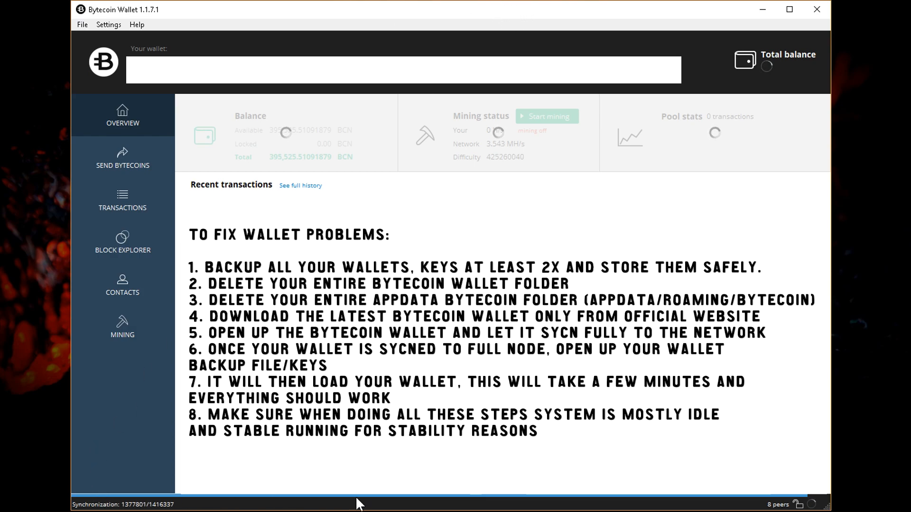
mouse_move(544, 13)
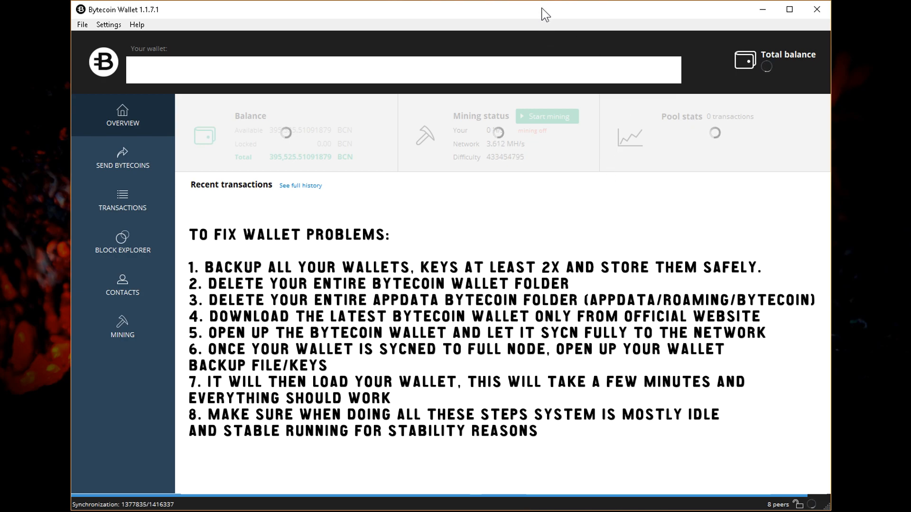
mouse_move(469, 16)
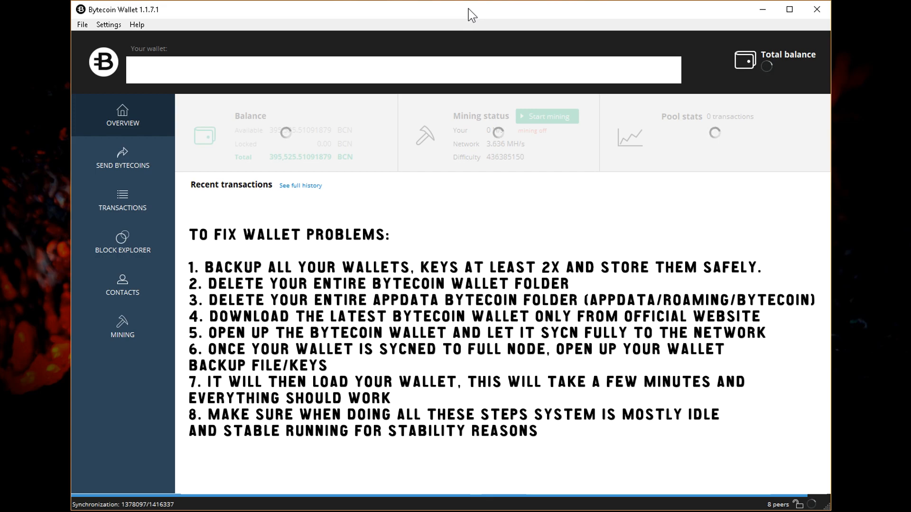
mouse_move(510, 14)
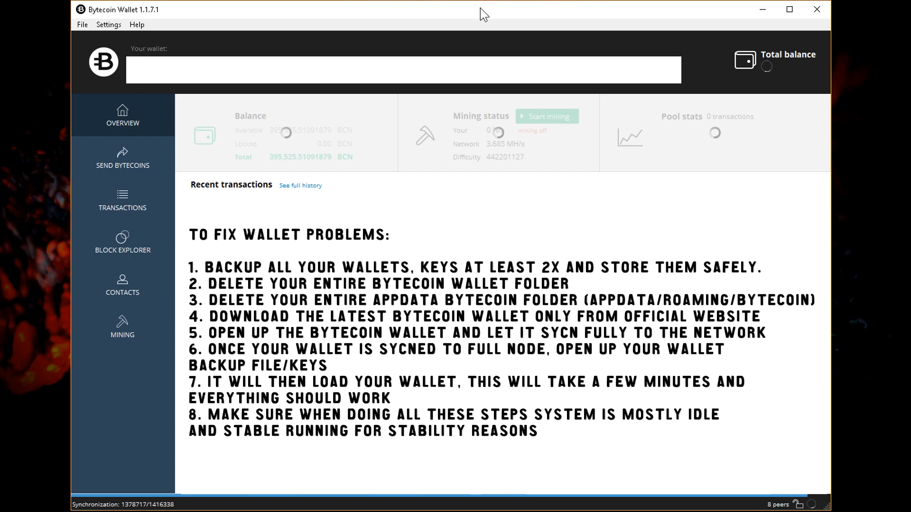
mouse_move(478, 16)
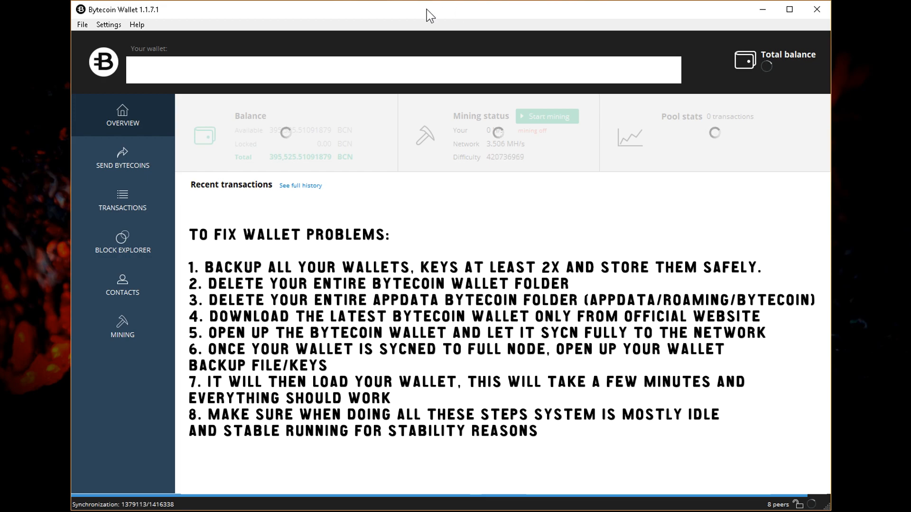
mouse_move(81, 28)
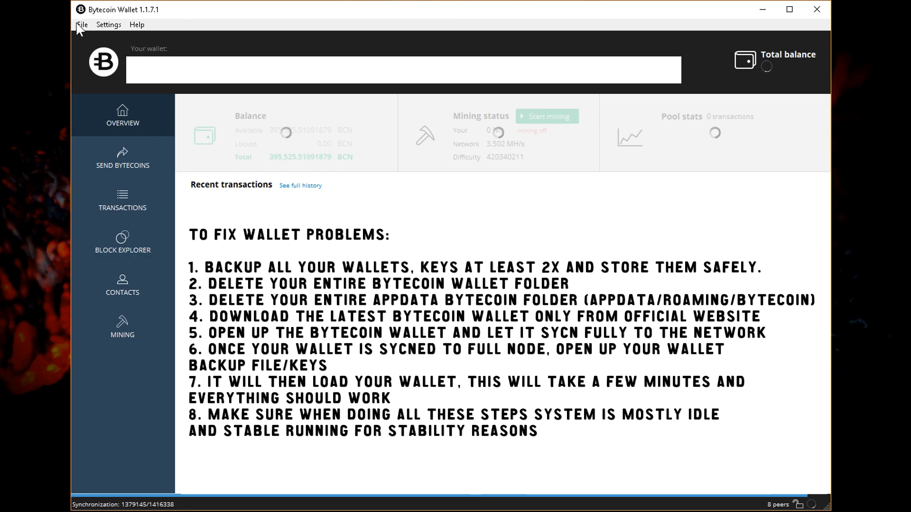
click(82, 24)
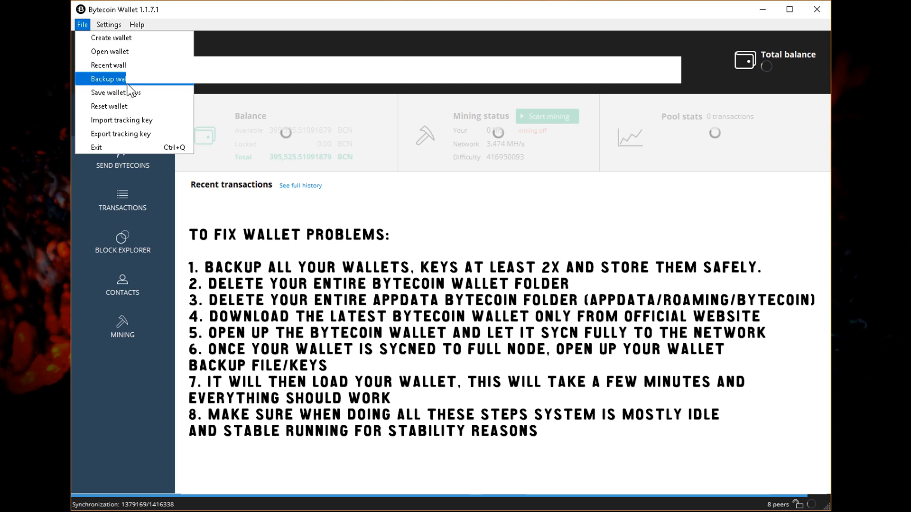
mouse_move(116, 92)
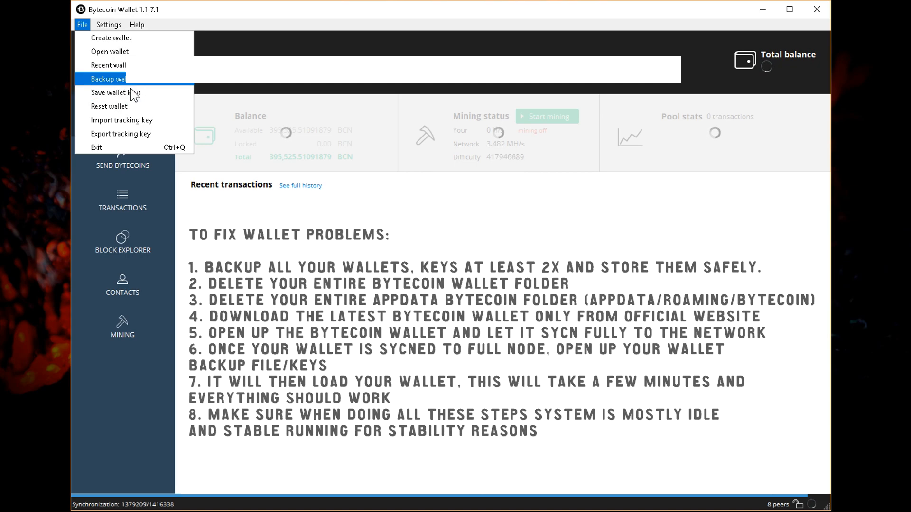
mouse_move(134, 97)
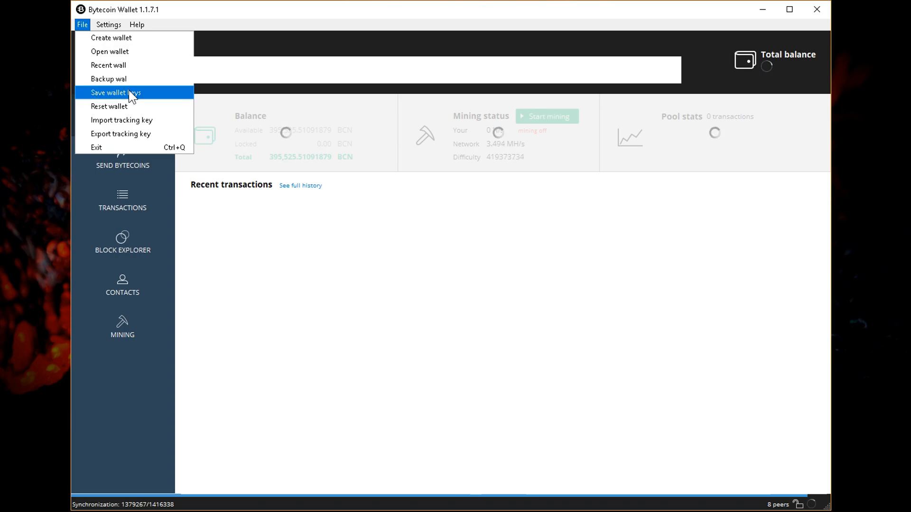
mouse_move(139, 107)
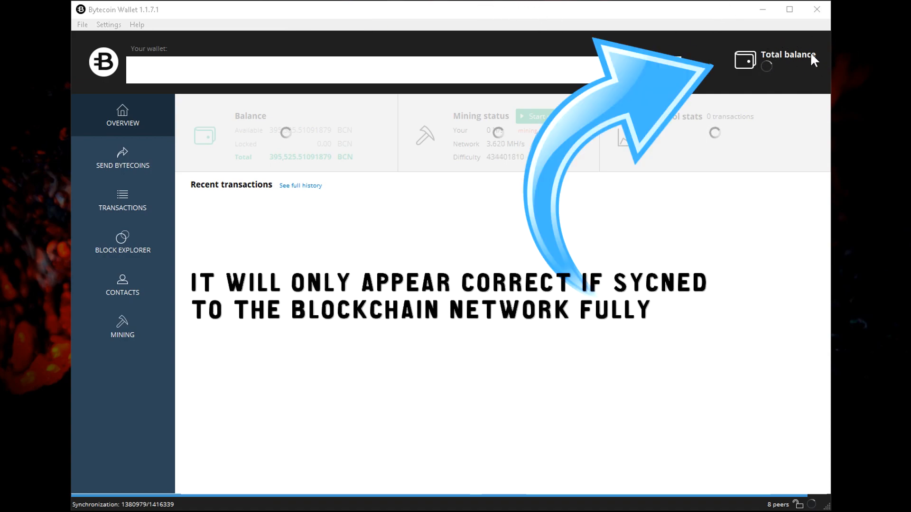
mouse_move(794, 46)
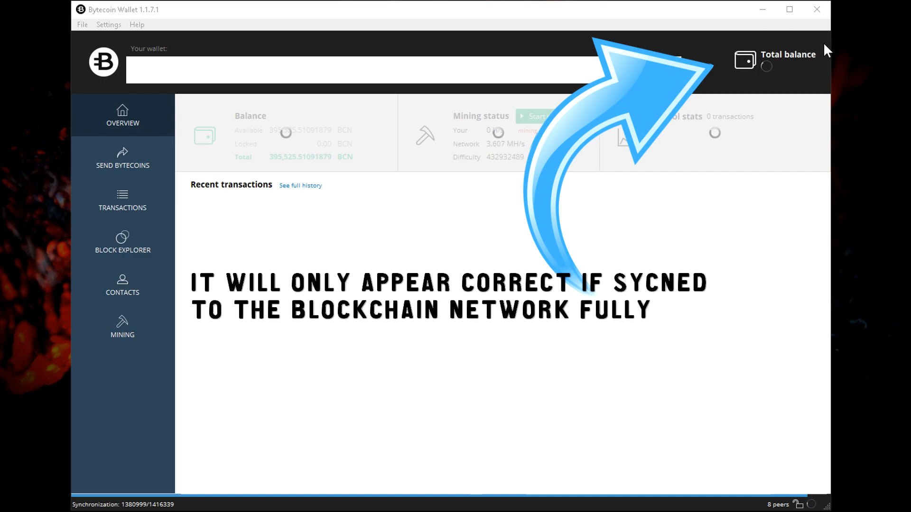
mouse_move(830, 67)
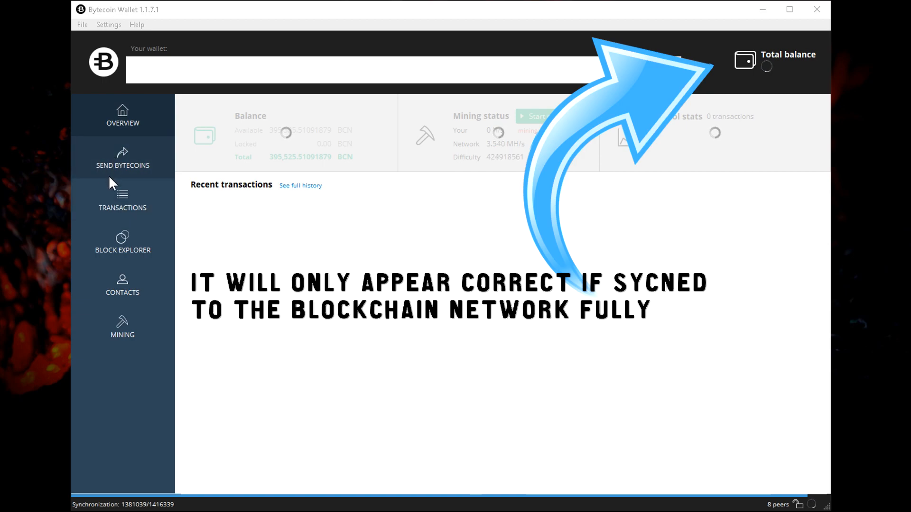
mouse_move(119, 139)
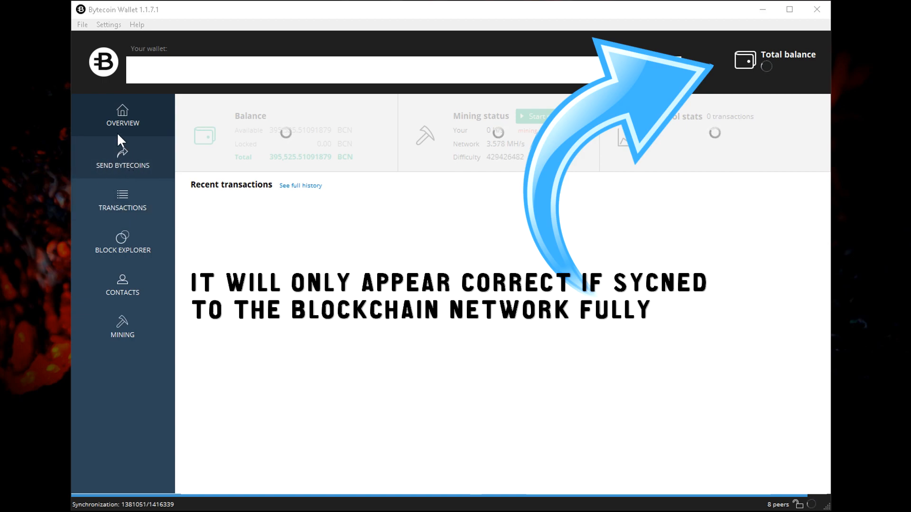
mouse_move(166, 206)
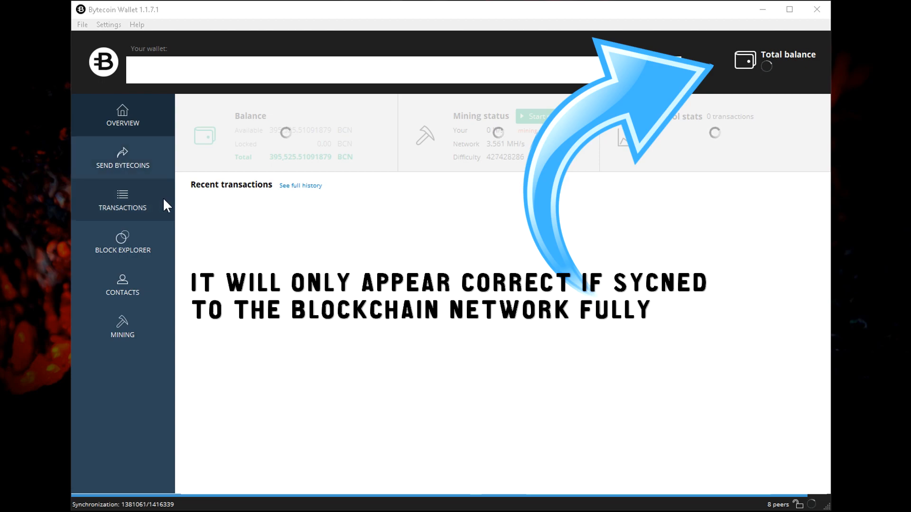
mouse_move(122, 201)
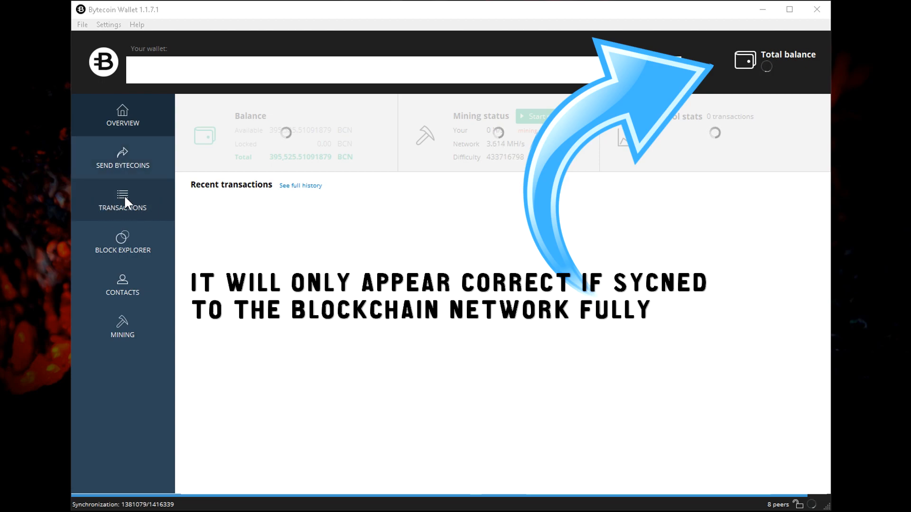
click(122, 242)
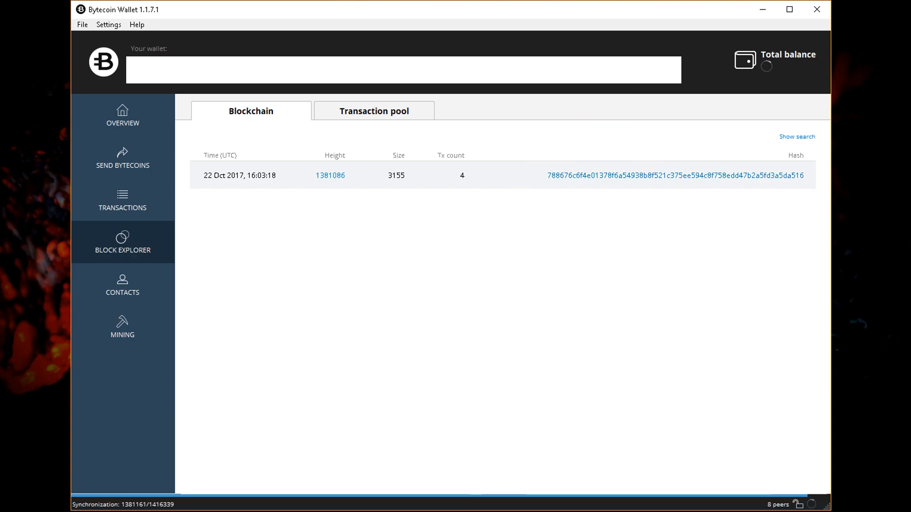
mouse_move(251, 179)
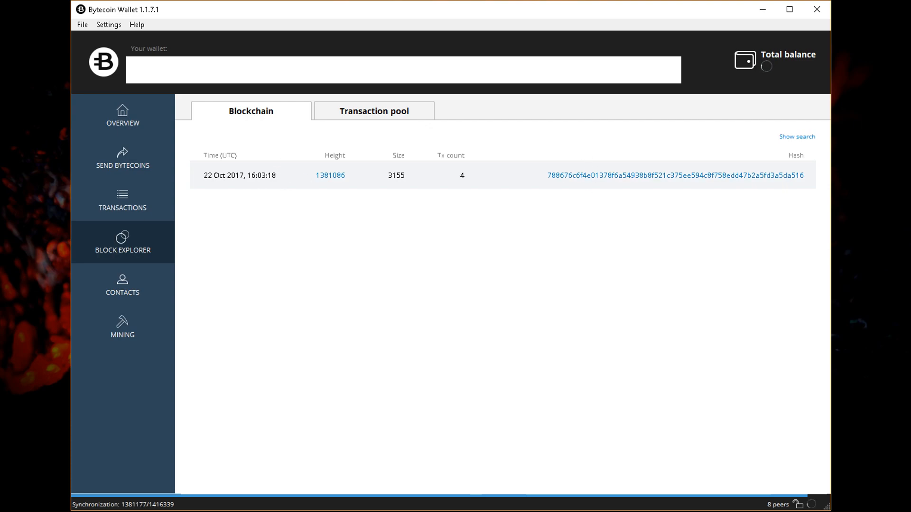
mouse_move(177, 354)
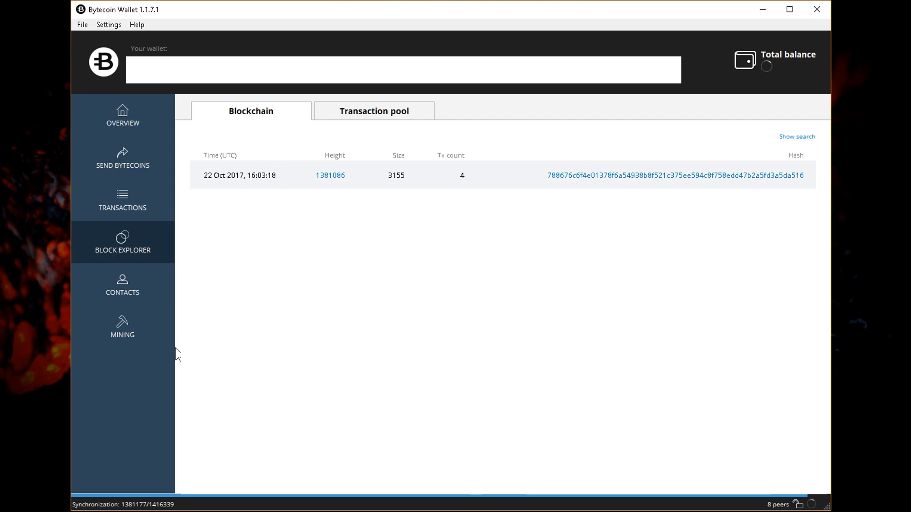
mouse_move(122, 285)
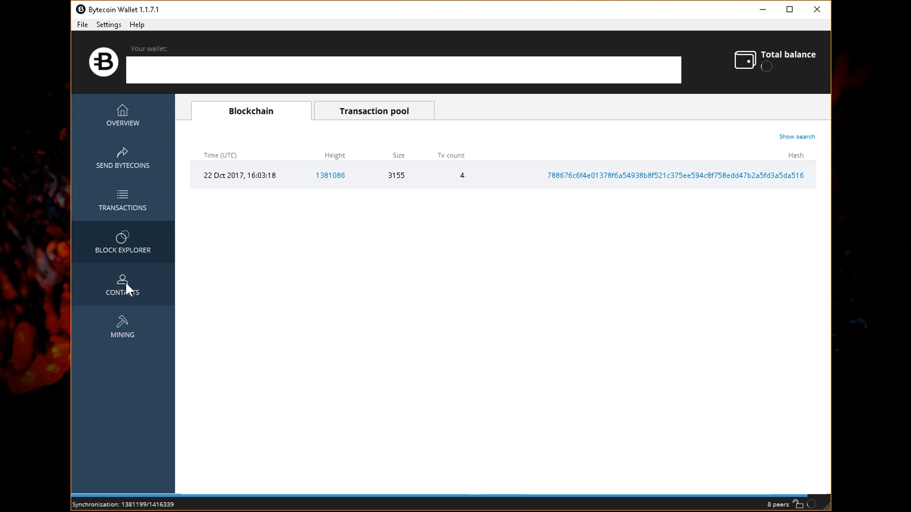
mouse_move(127, 295)
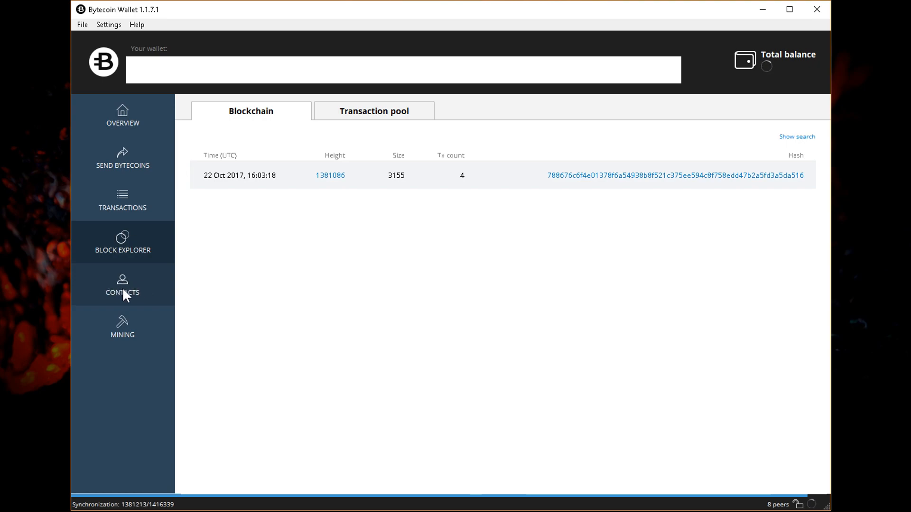
mouse_move(122, 291)
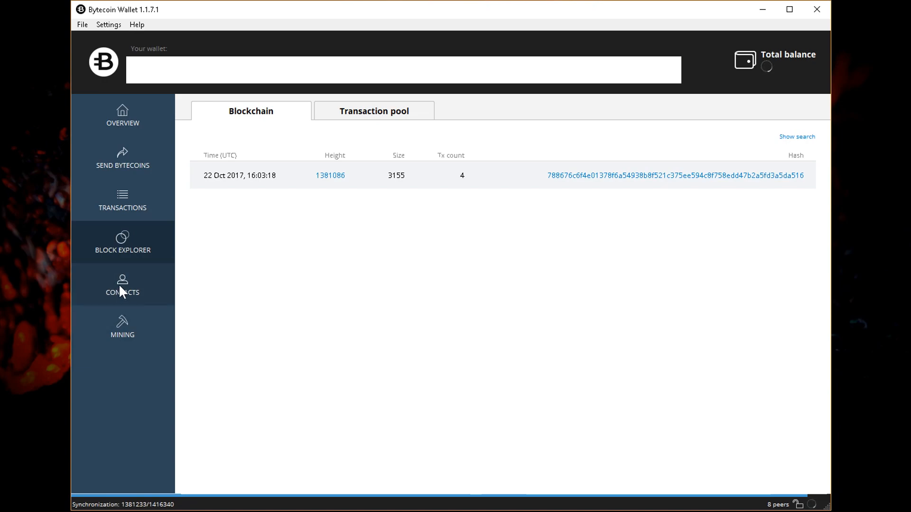
mouse_move(125, 293)
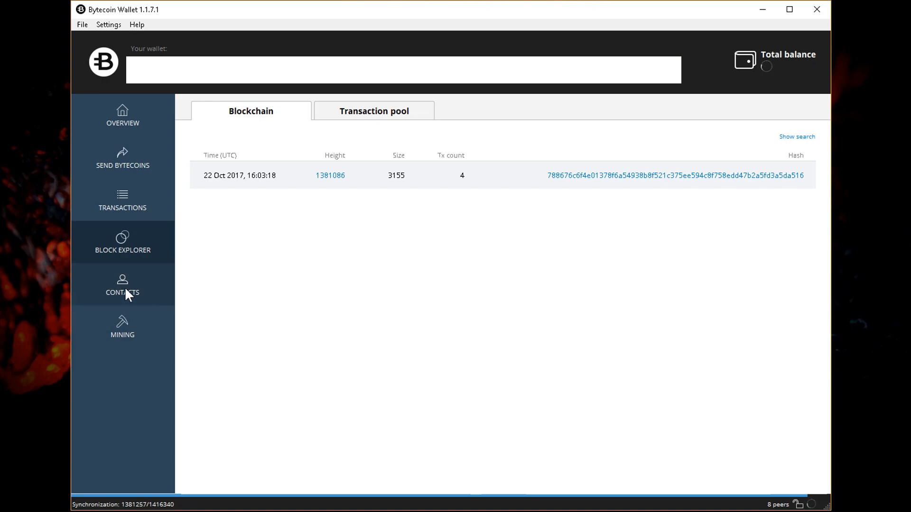
click(122, 326)
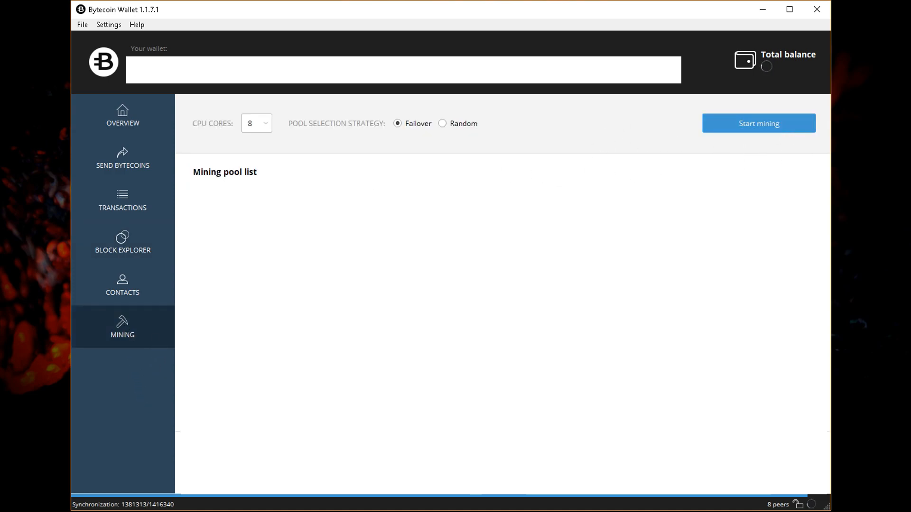
mouse_move(559, 158)
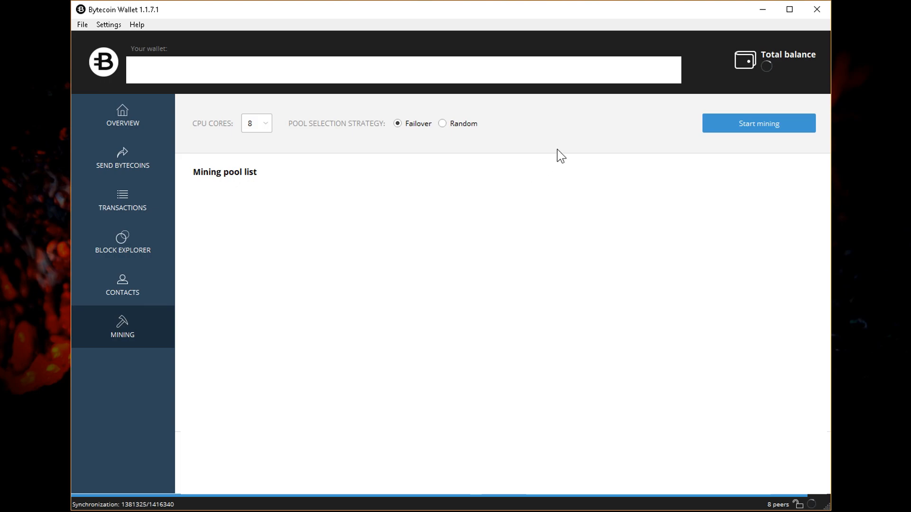
mouse_move(524, 137)
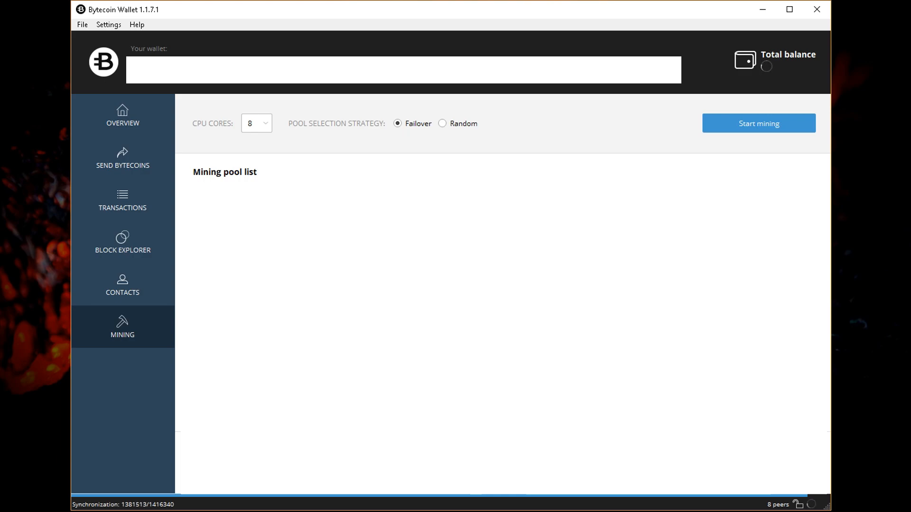
mouse_move(254, 150)
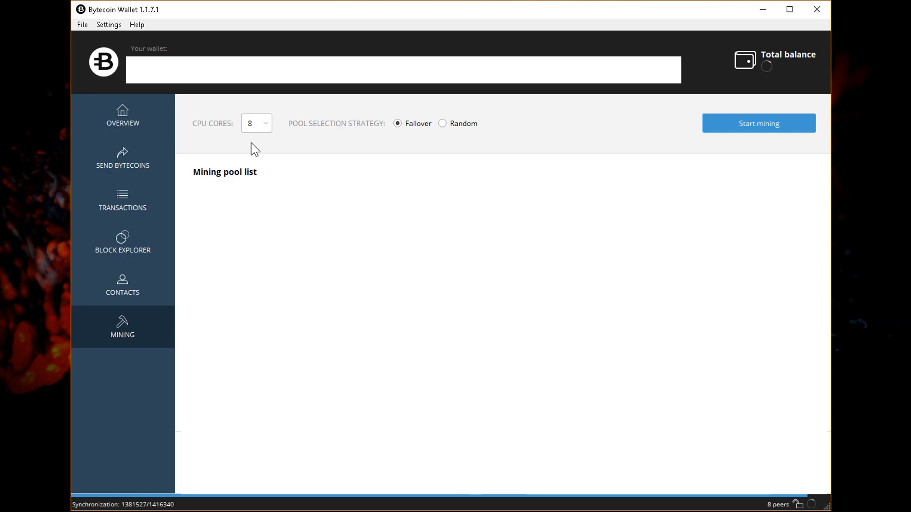
mouse_move(145, 114)
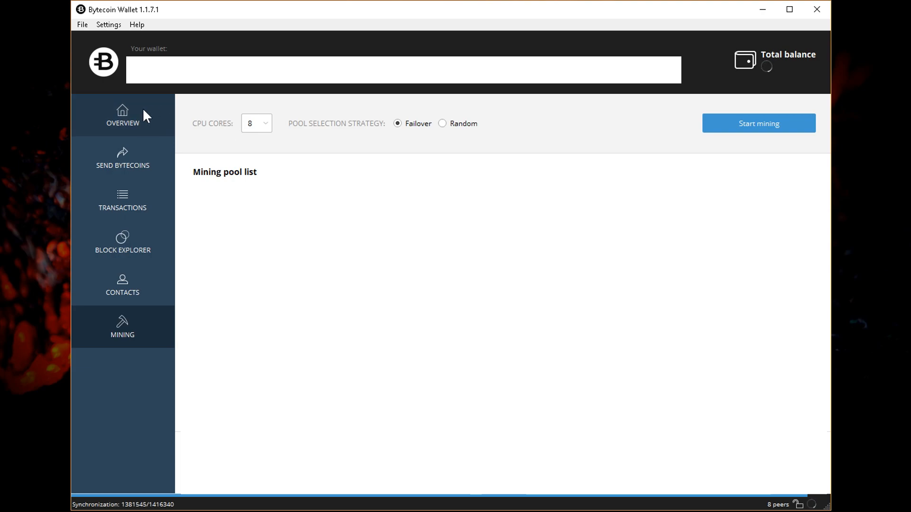
Step: Go back to the Overview page with balance, mining status and pool stats
click(122, 115)
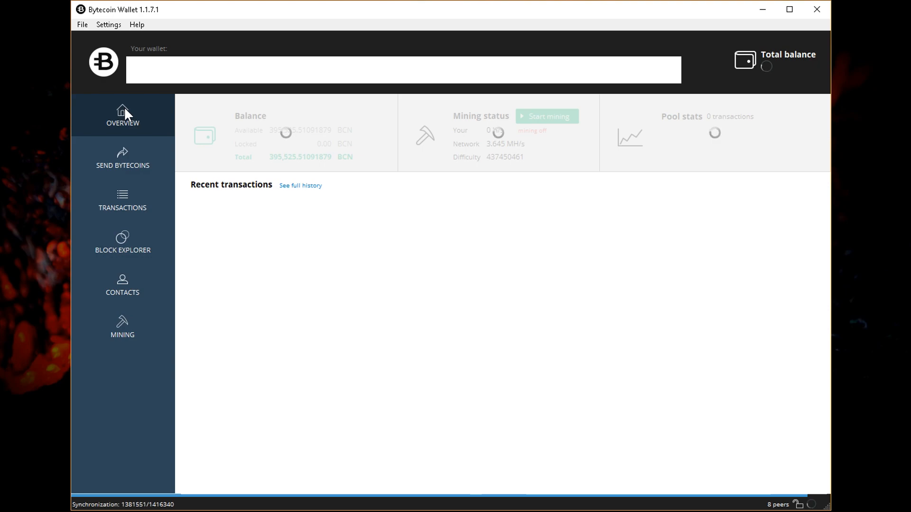
mouse_move(606, 110)
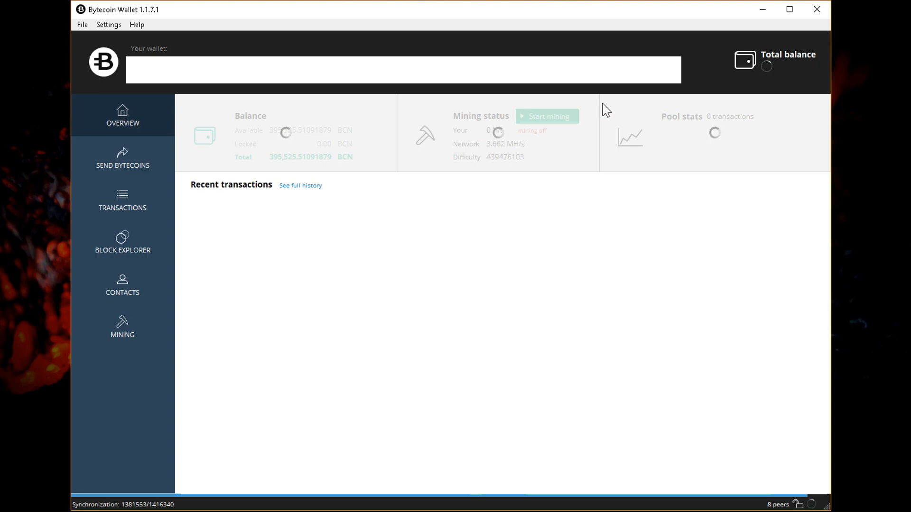